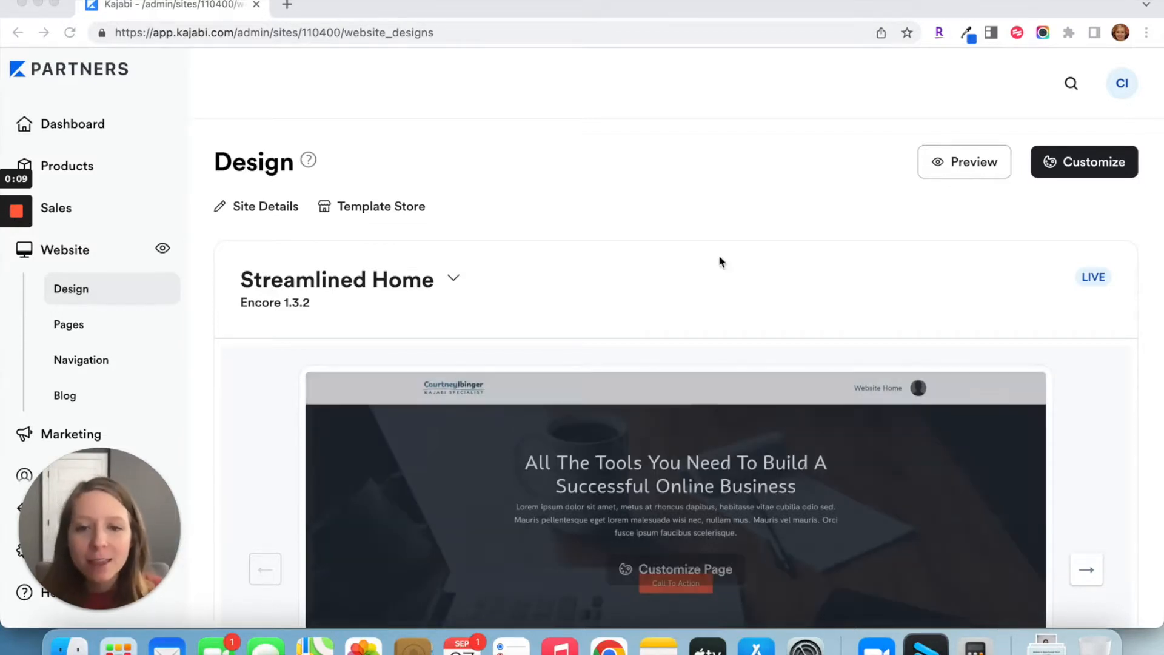
mouse_move(699, 210)
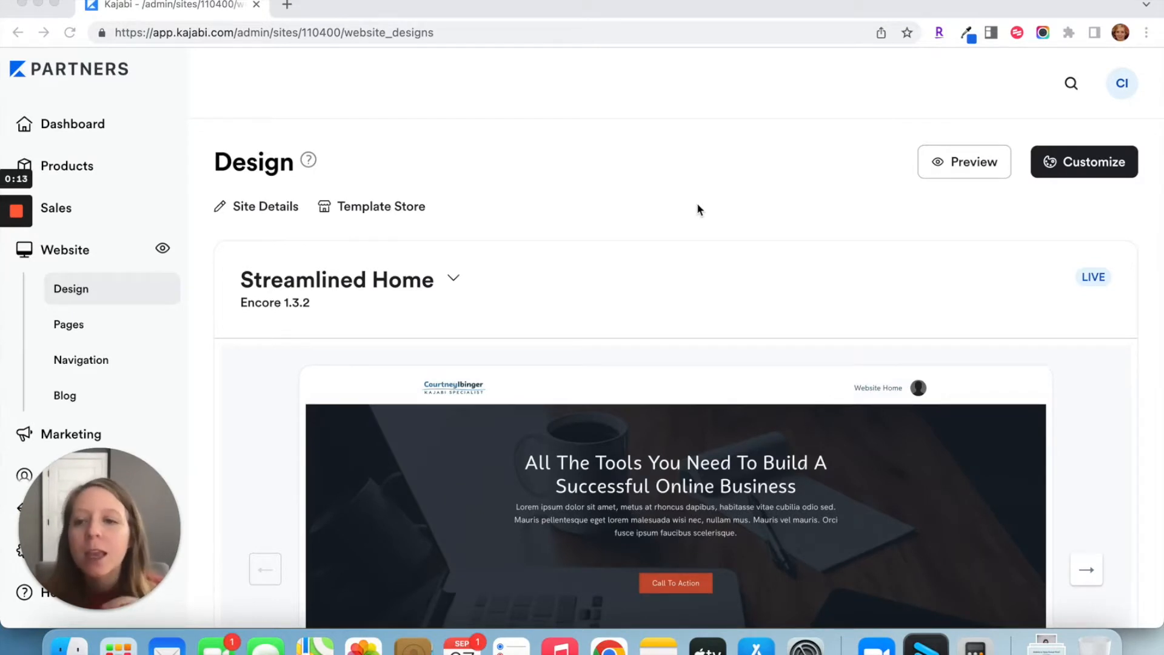
mouse_move(294, 262)
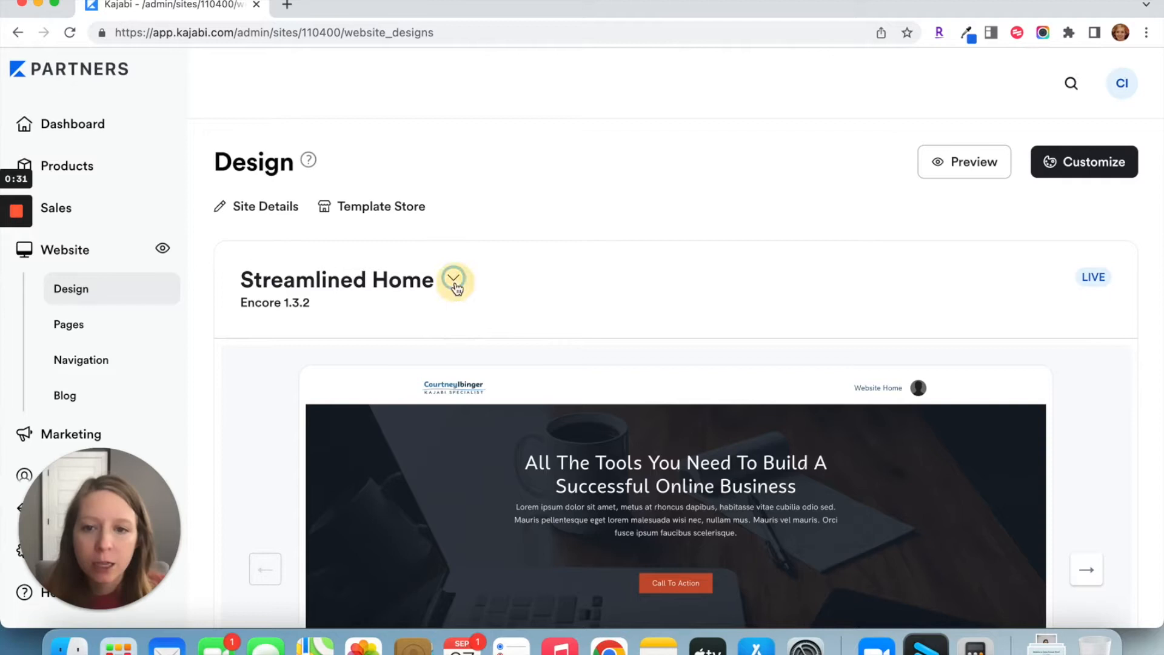
Request a zip export of the Streamlined Home theme from its options menu
click(453, 278)
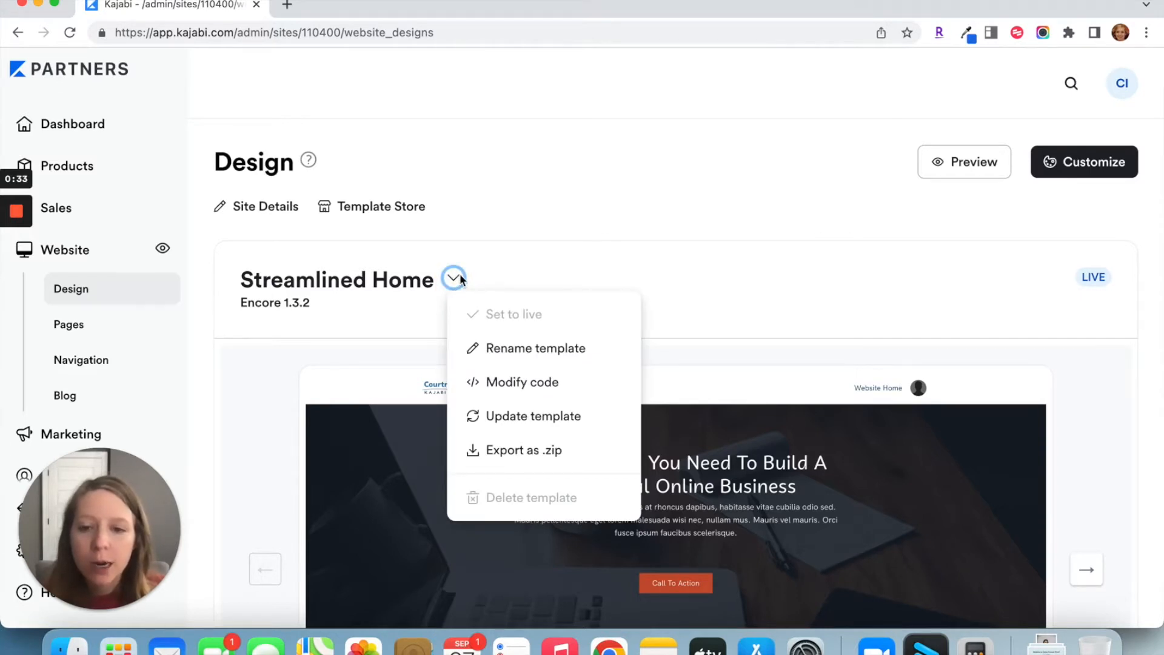
mouse_move(552, 461)
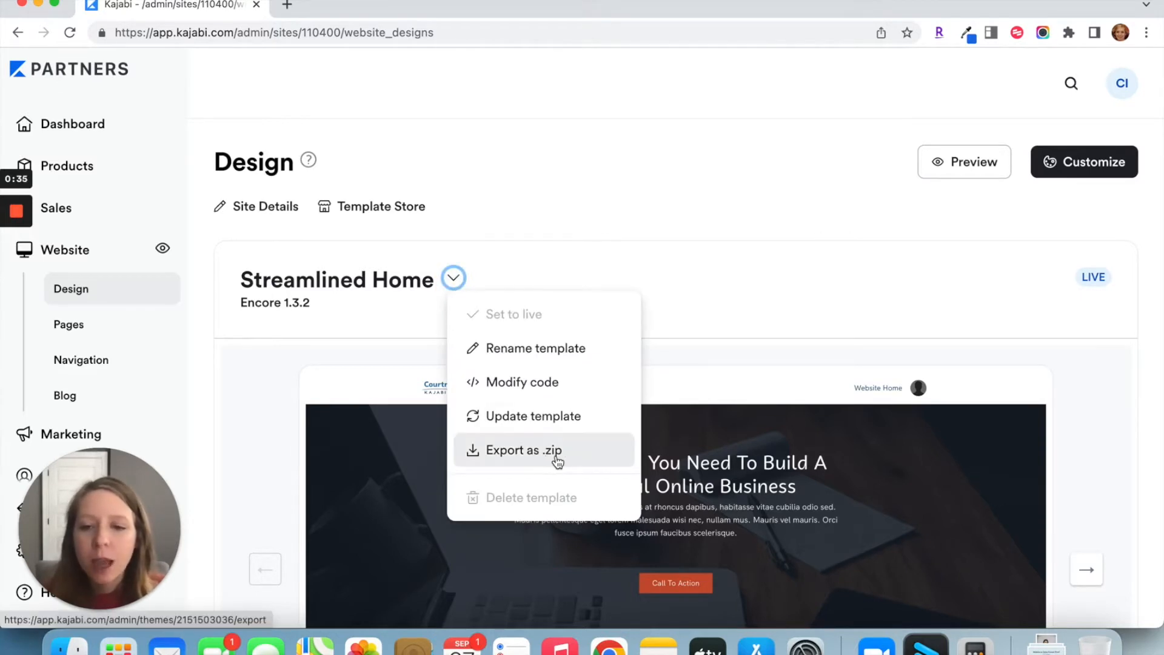
click(521, 449)
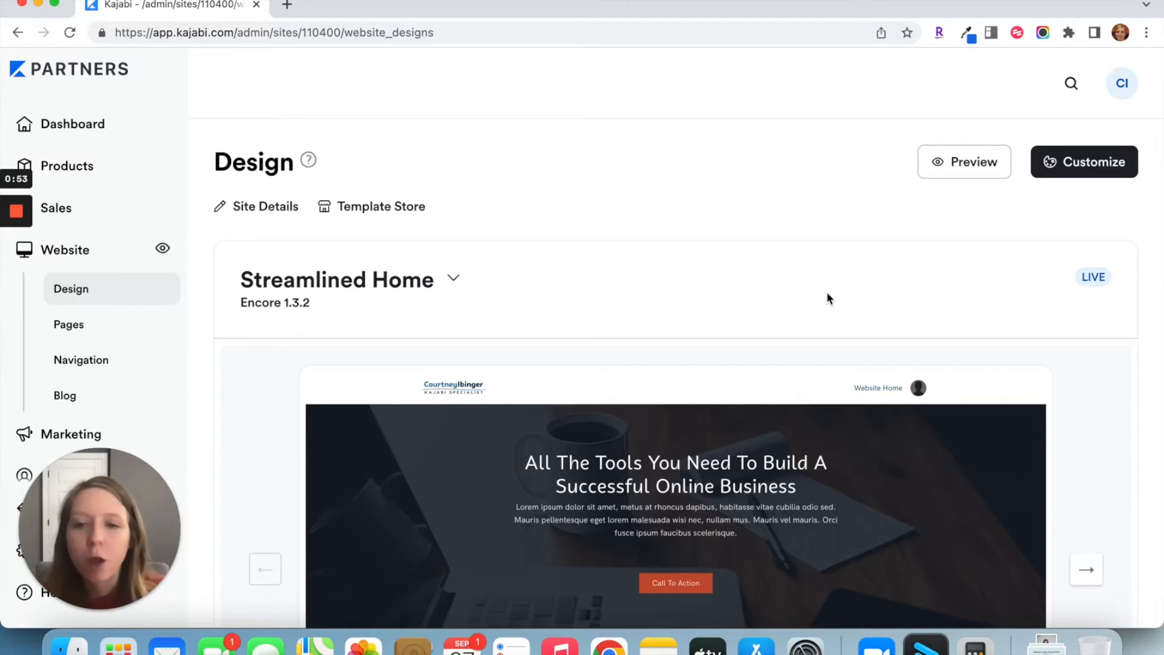
mouse_move(624, 296)
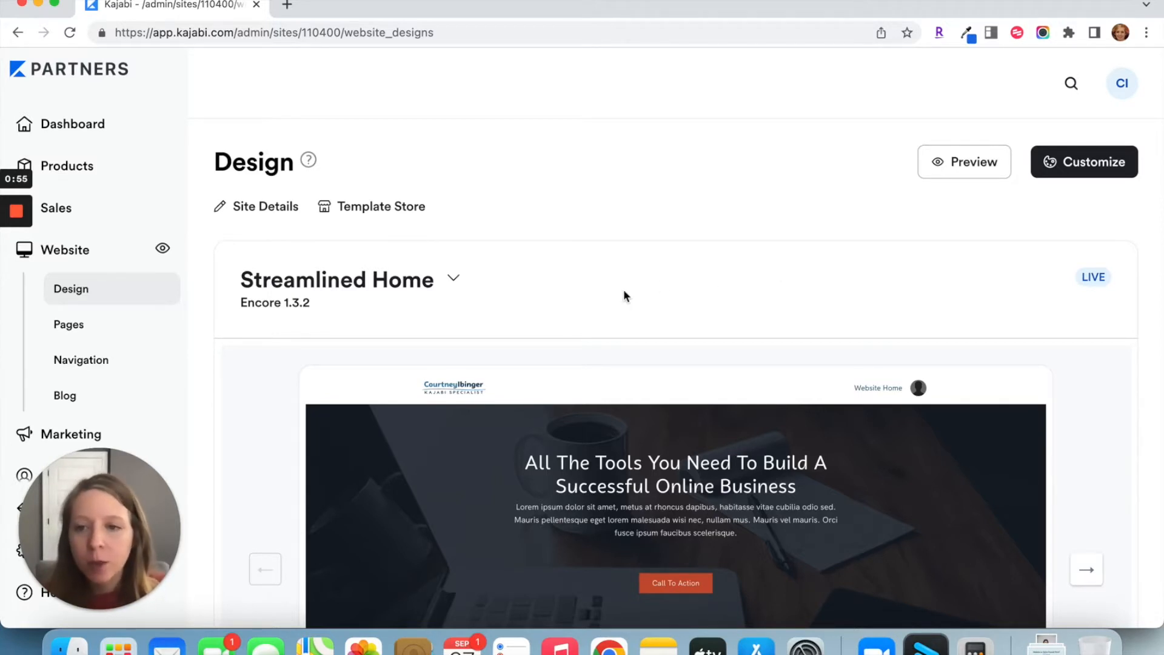
mouse_move(461, 272)
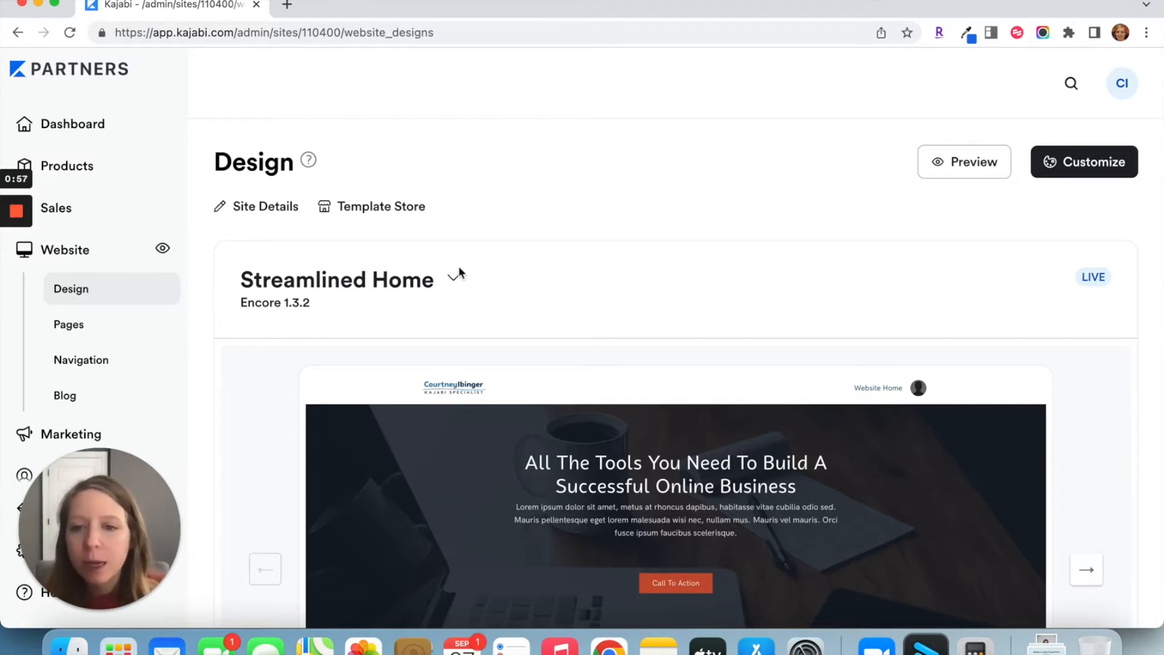
Show the Landing pages list (21 pages) under Website > Pages
click(68, 325)
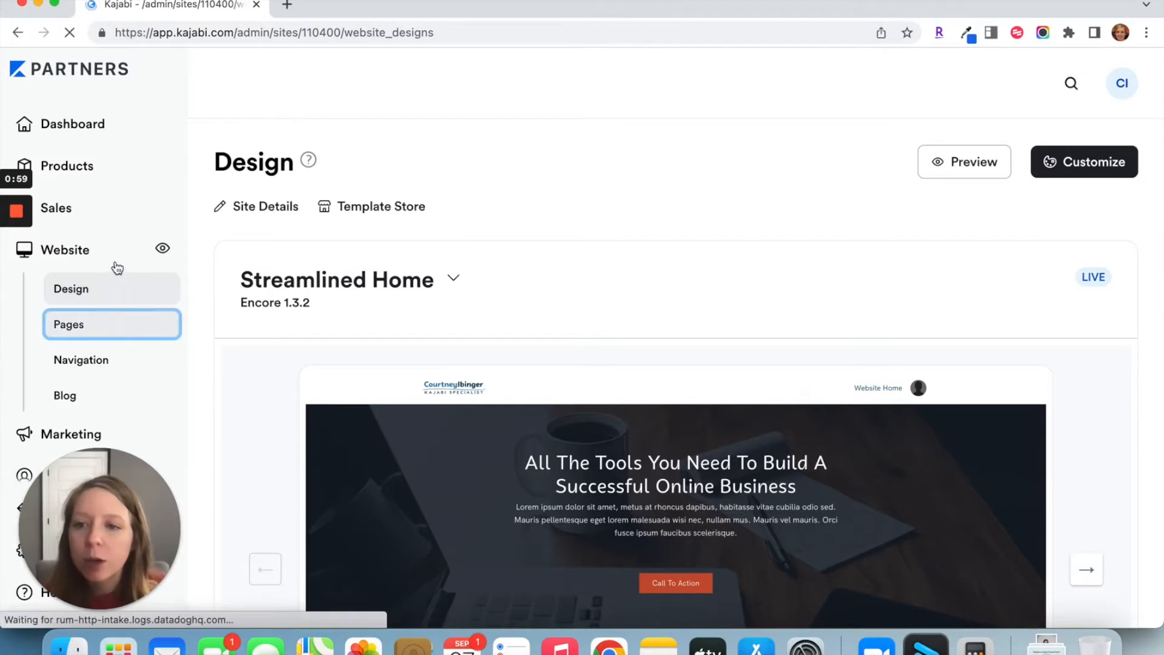
click(68, 325)
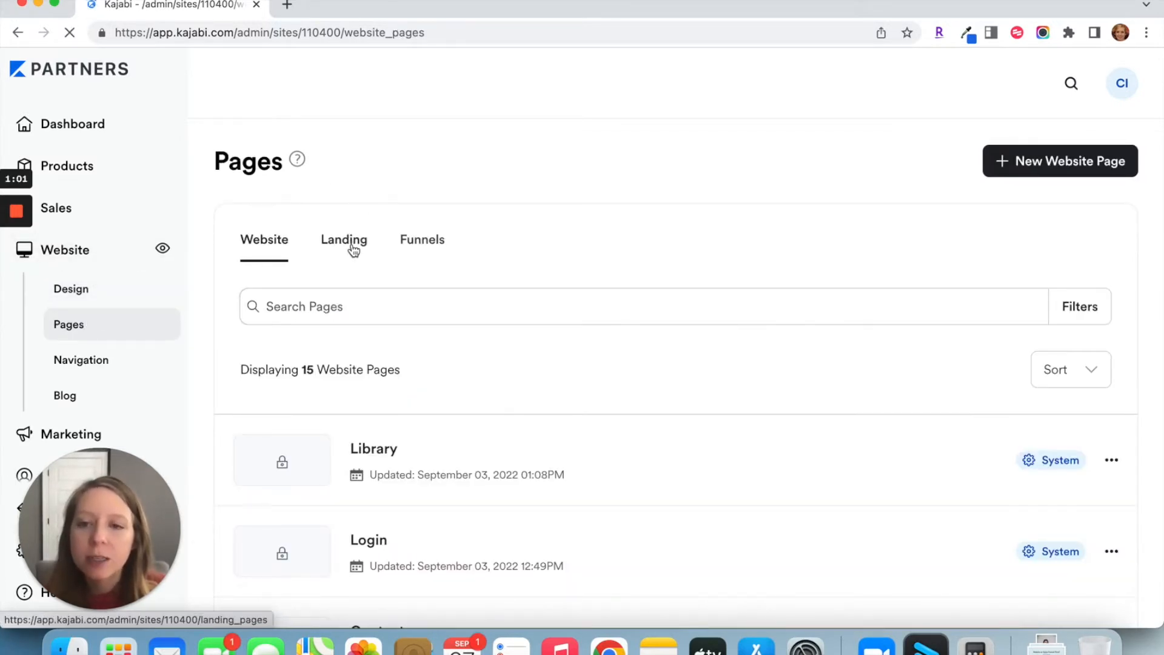
click(343, 239)
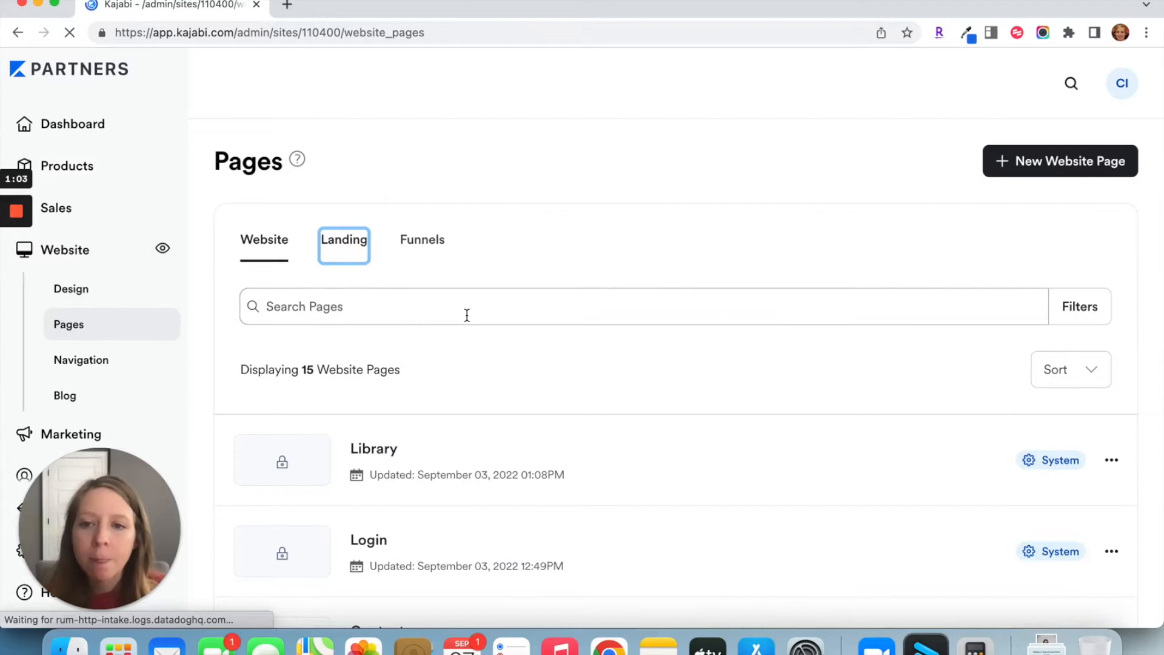
click(343, 238)
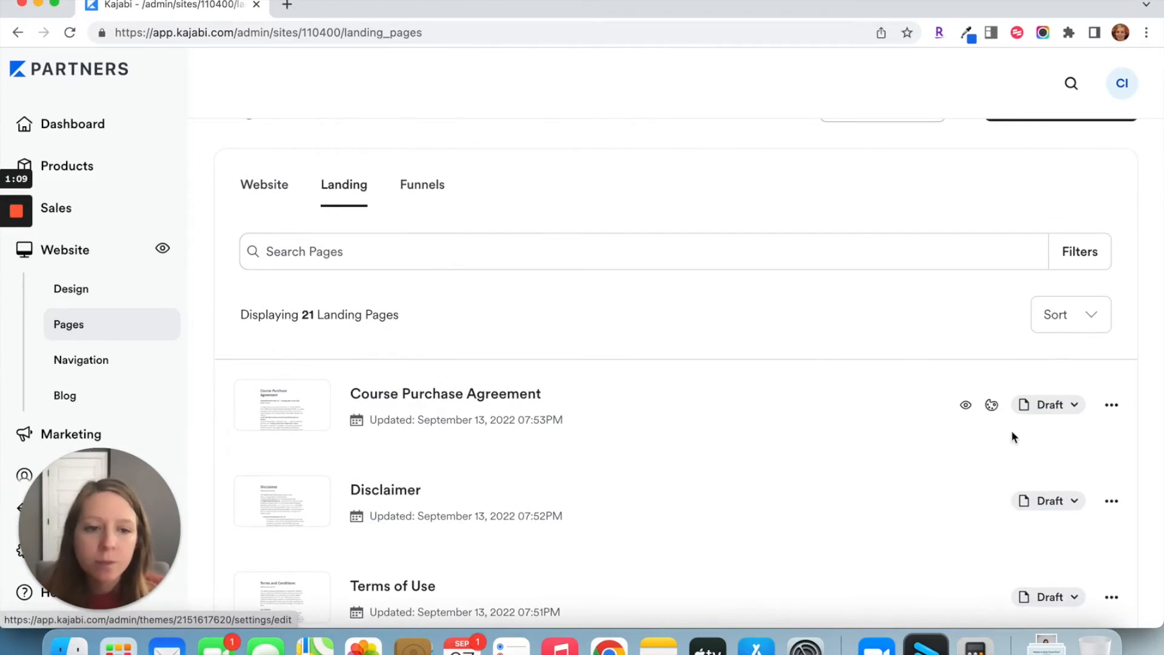
Request an export of the Course Purchase Agreement landing page, then switch to Gmail
click(1111, 405)
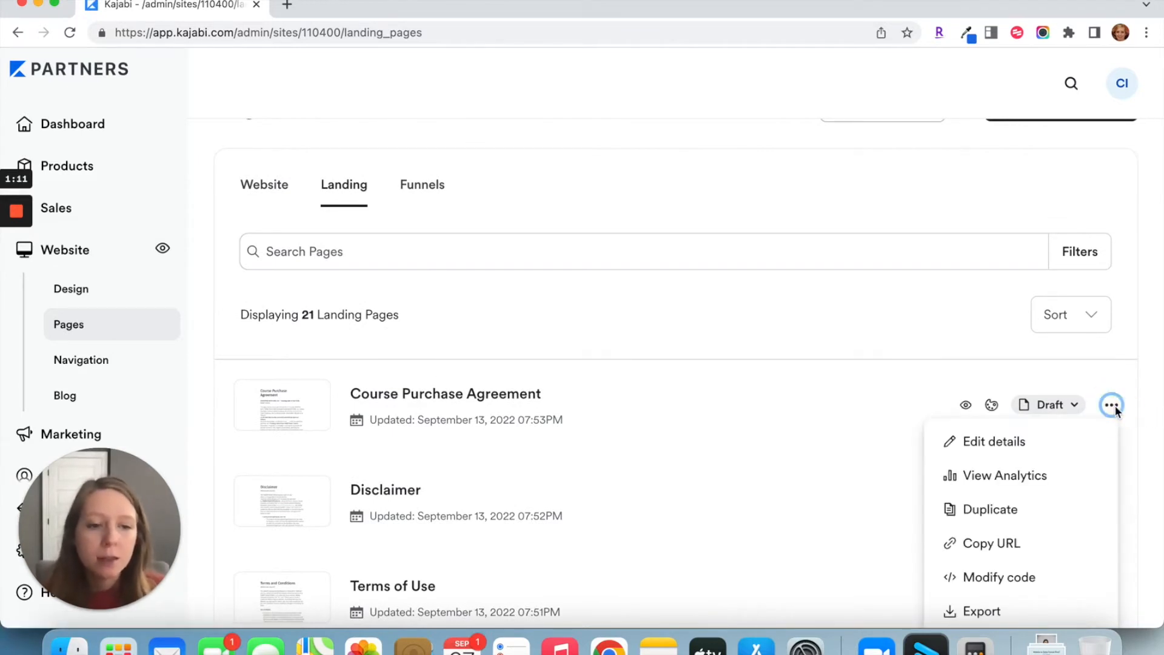
scroll(down, 3)
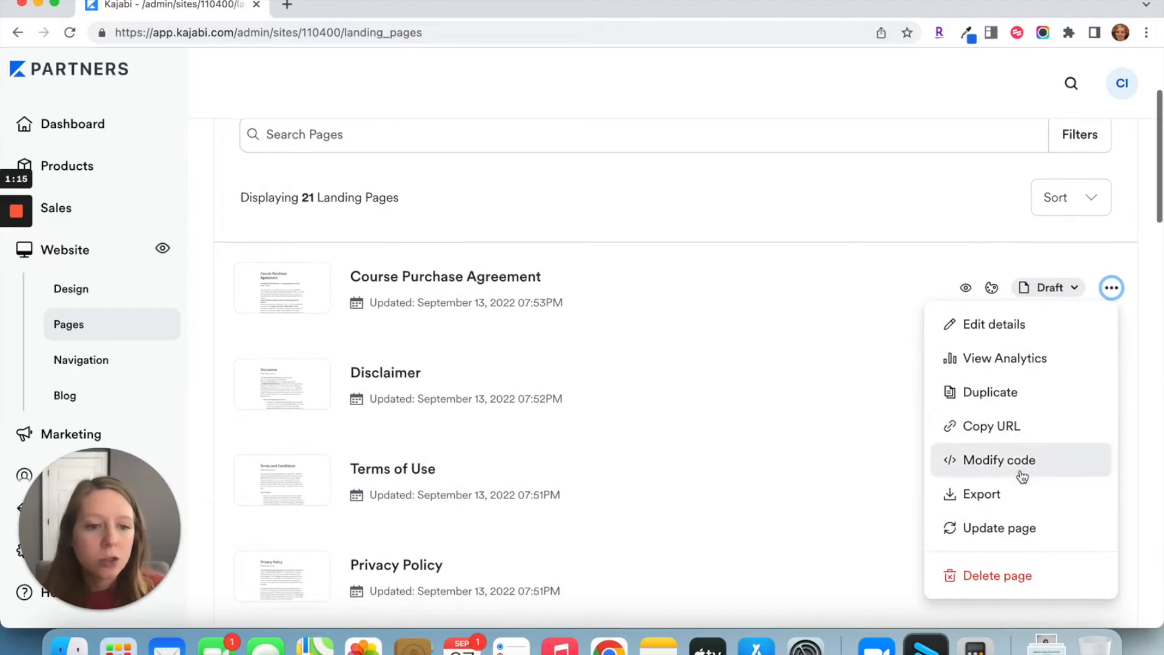
click(998, 460)
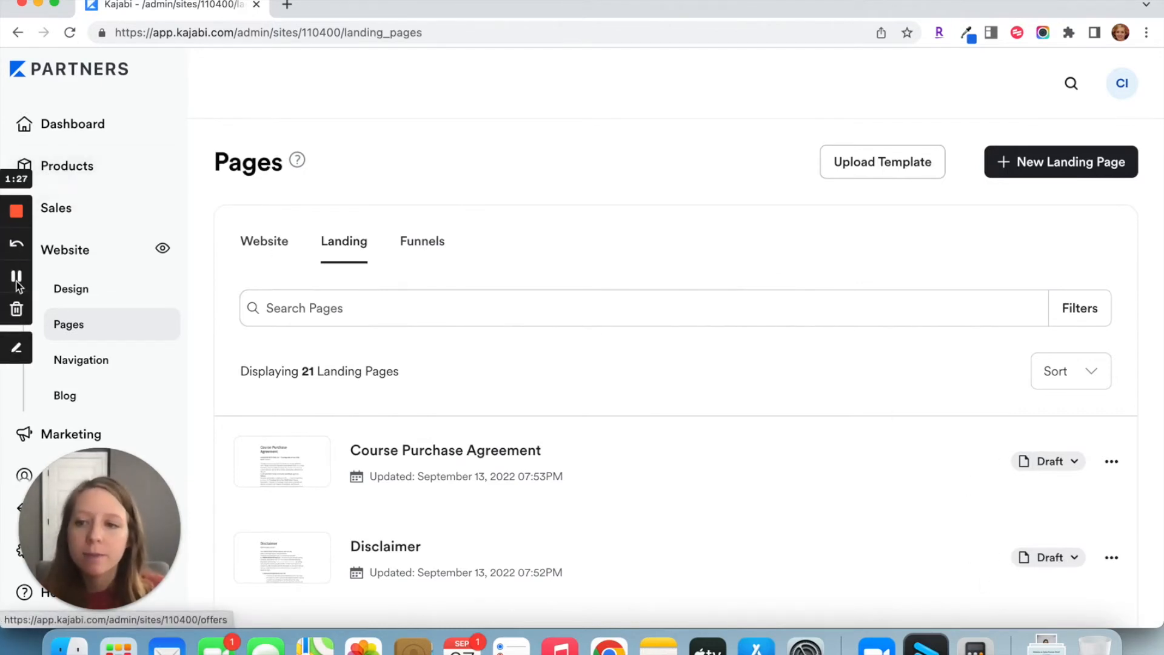
click(558, 6)
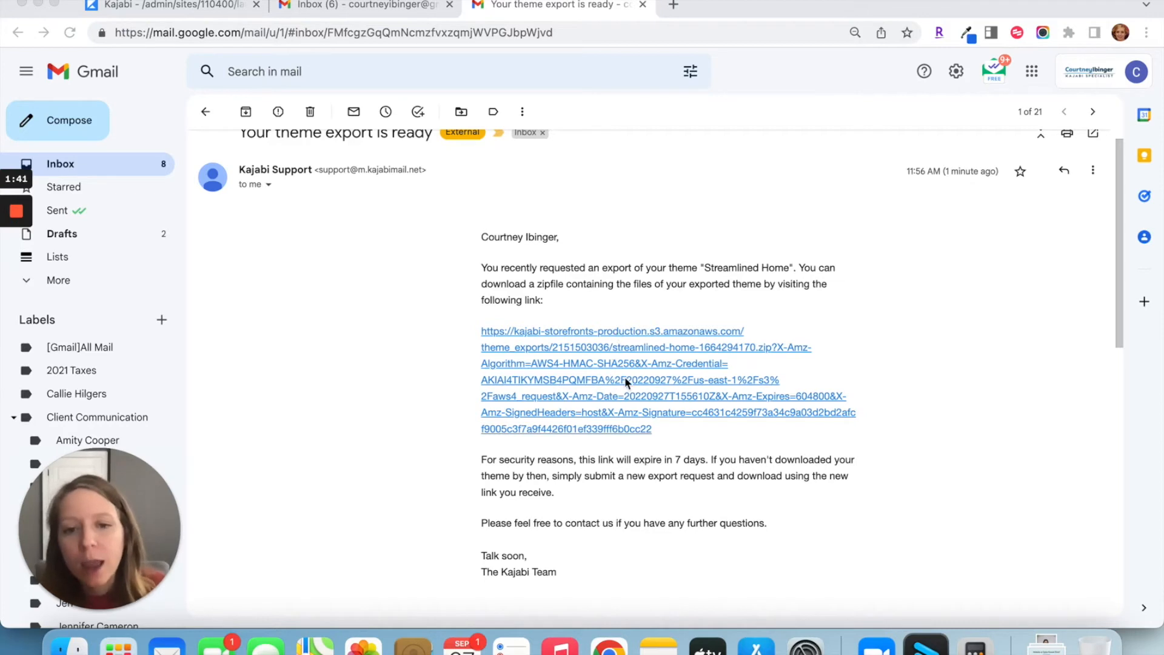
mouse_move(570, 309)
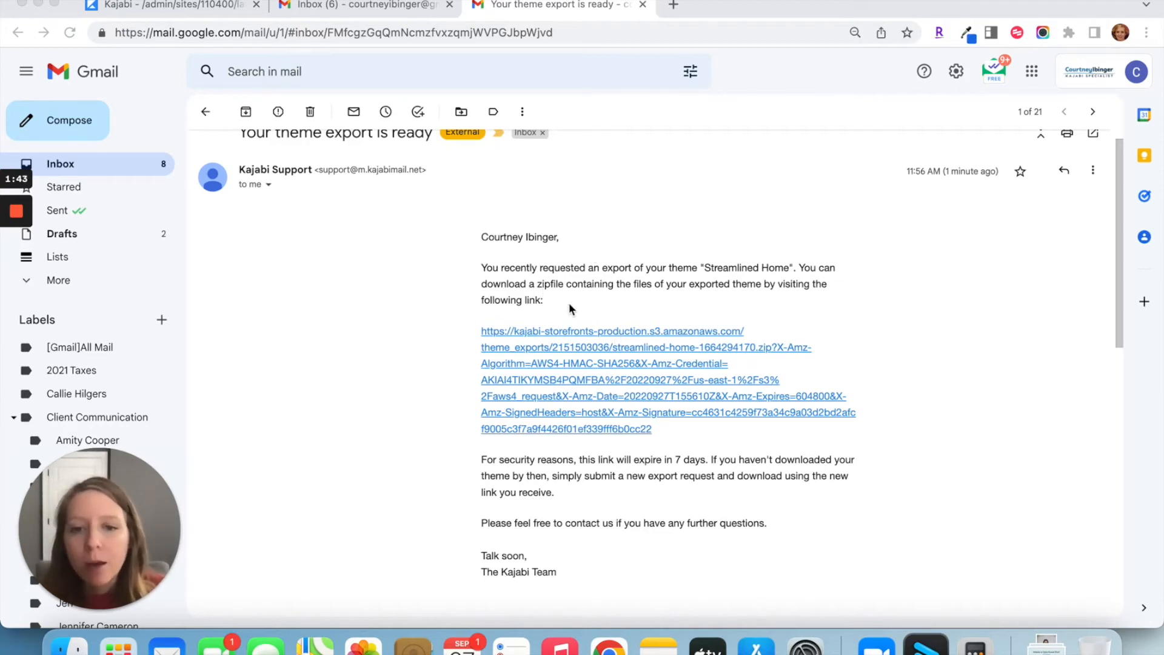
Follow the download link in the theme export email for the Streamlined Home zip
click(611, 380)
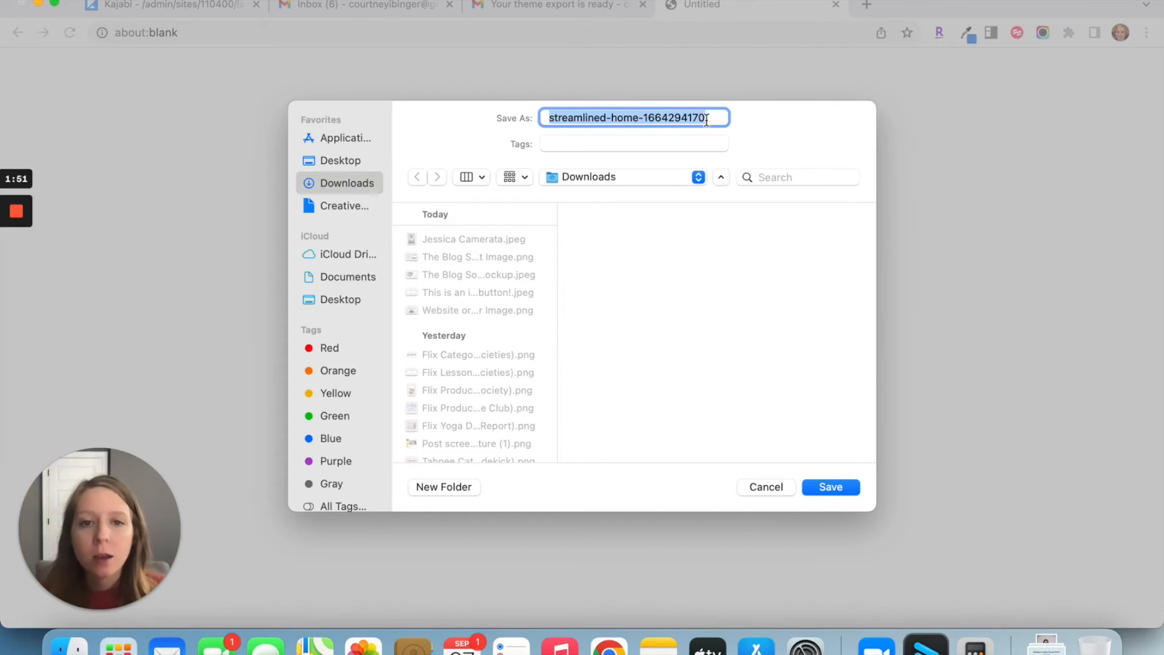
Save the theme zip to Downloads as 'Website Theme Backup 9.27.22'
text(WE)
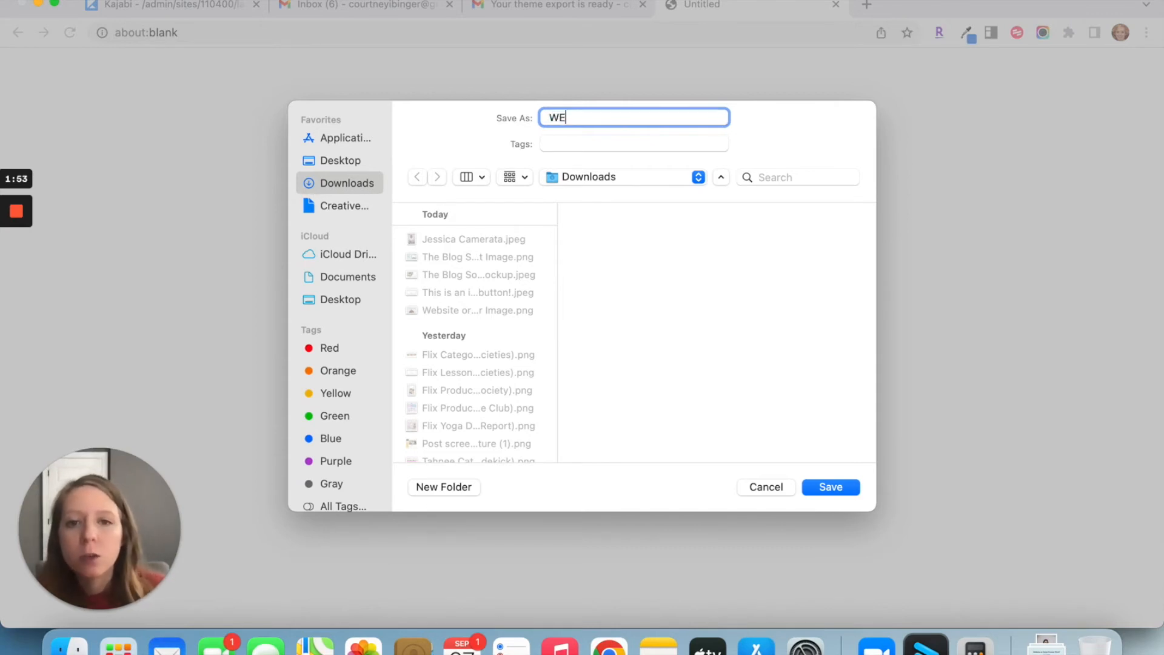
text(Website Theme Bac)
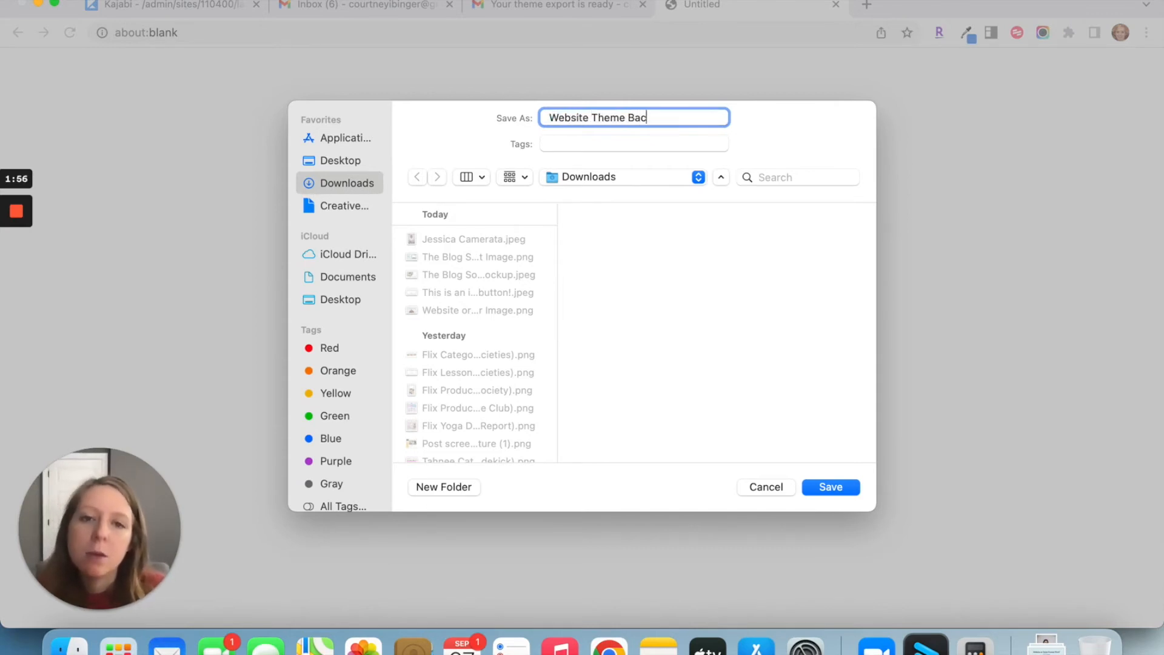
text(kup)
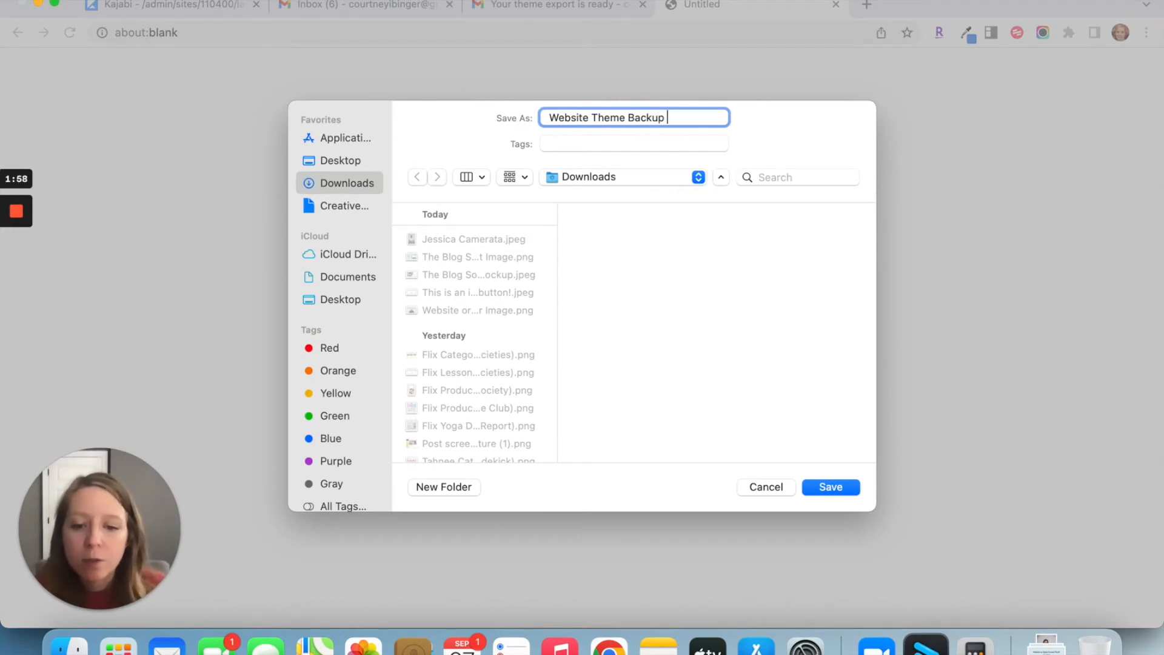
text(9/27)
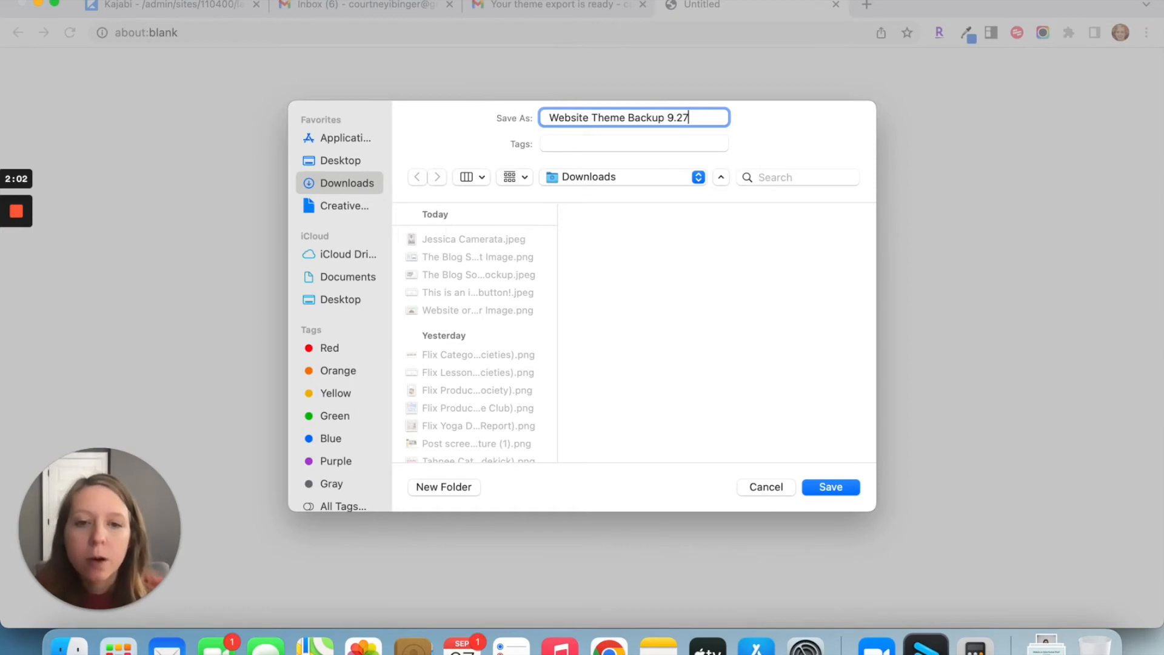
text(22)
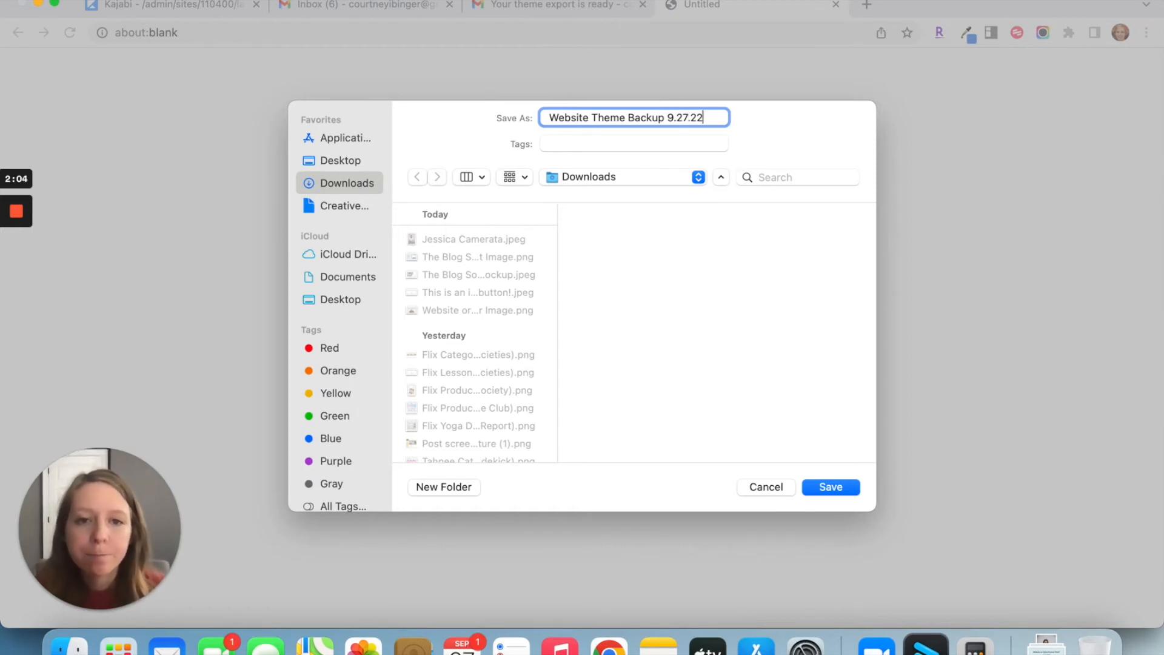
click(829, 486)
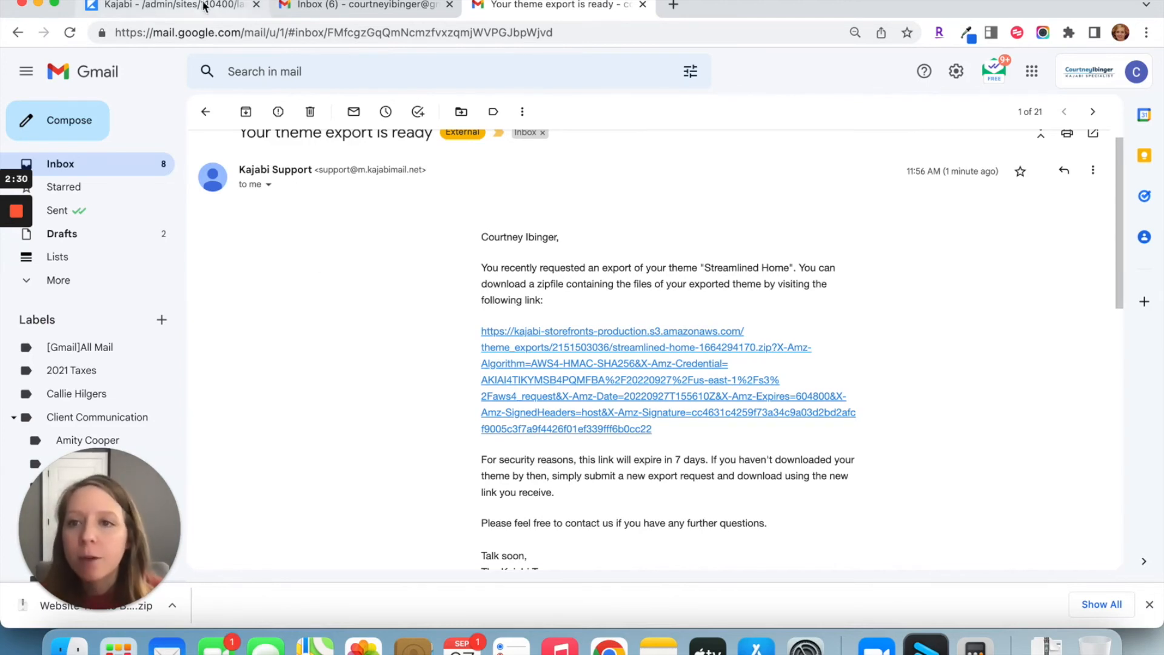
mouse_move(171, 6)
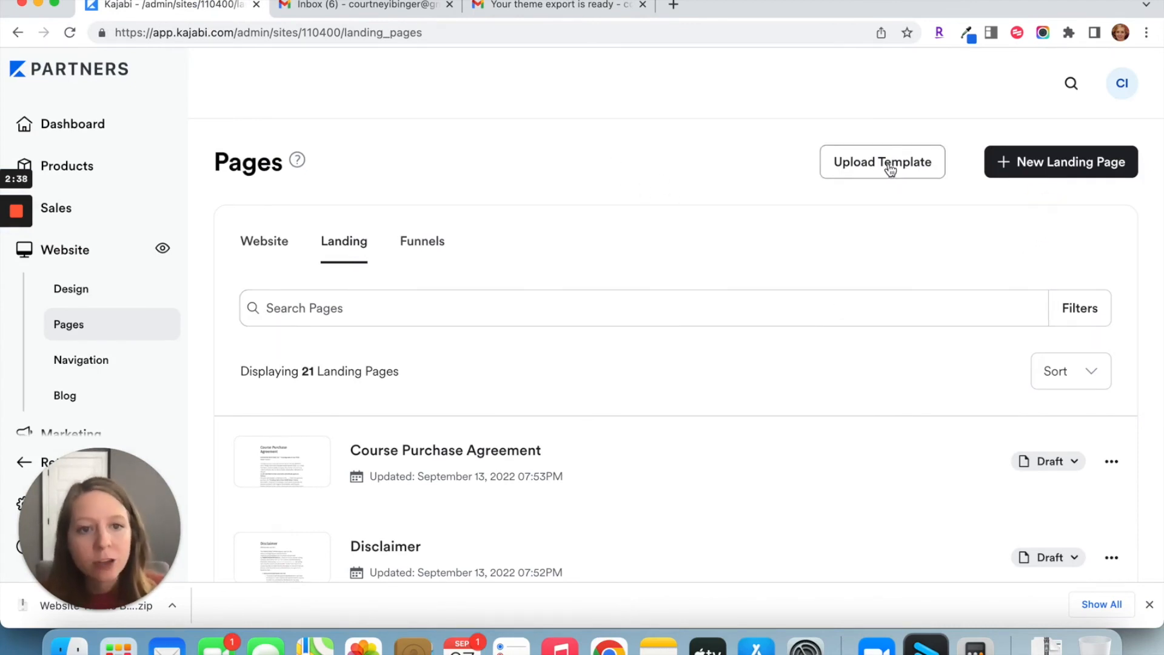
mouse_move(350, 146)
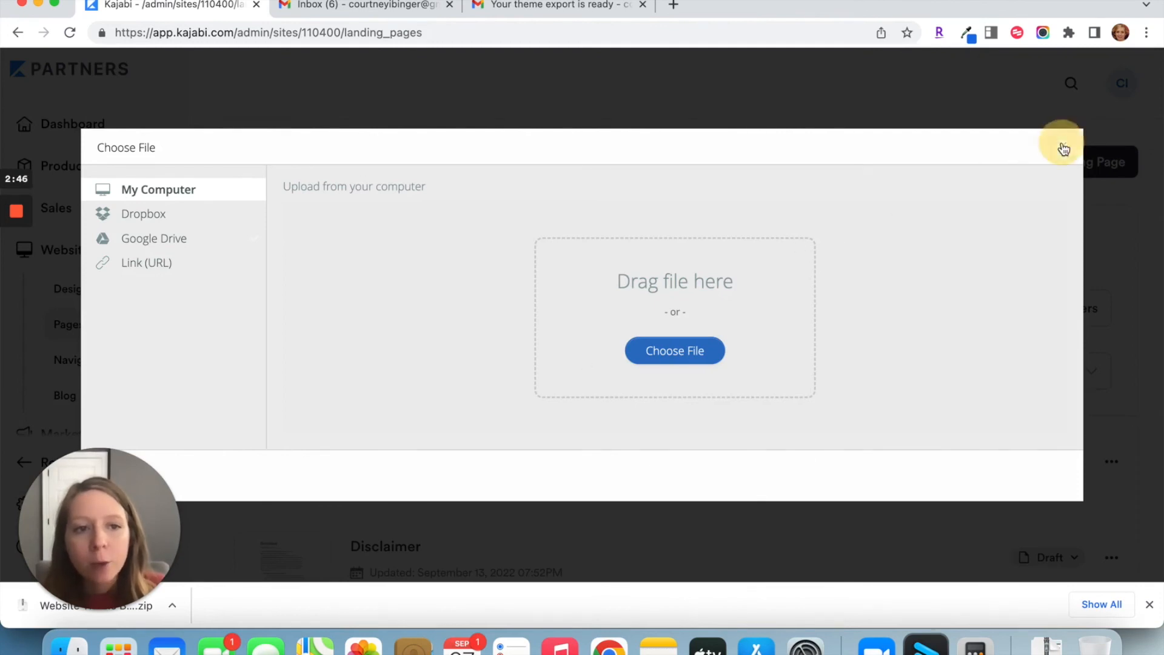
click(1063, 148)
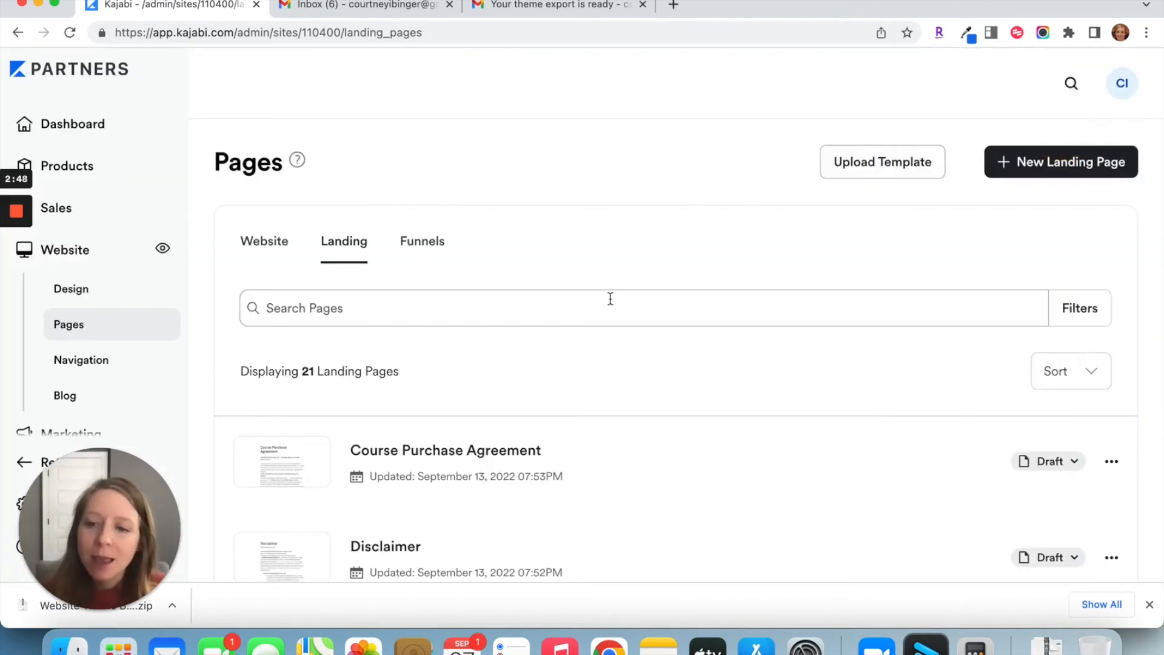